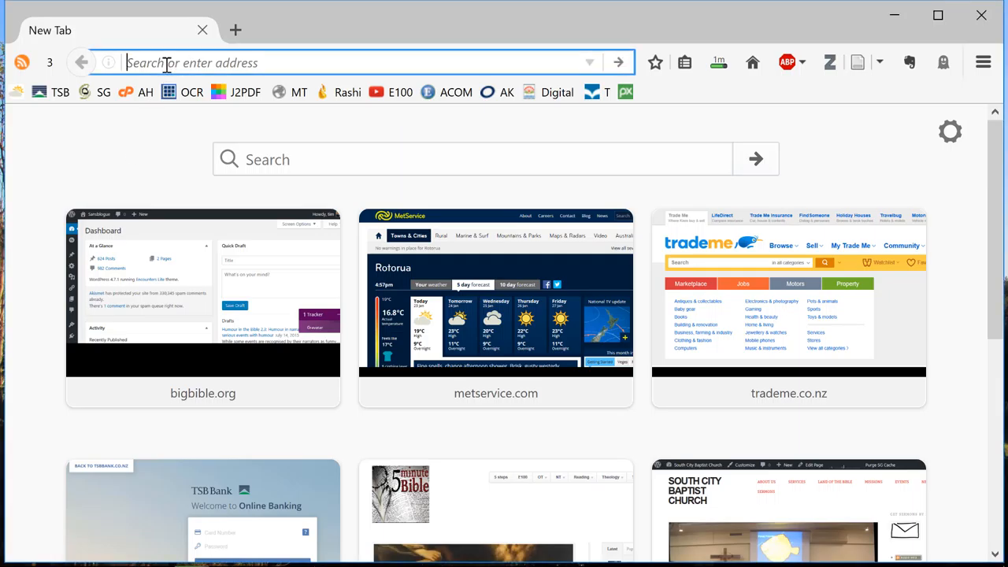
Step: Navigate Firefox to stepbible.org, loading Genesis 1 in the ESV with the welcome panel
text(scbc.org.nz/)
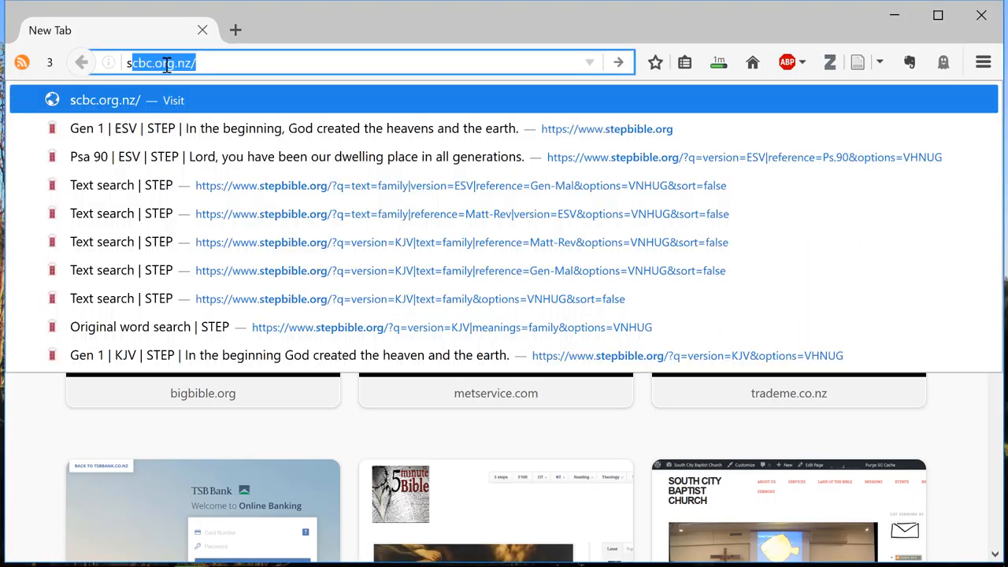
text(stepbible.org)
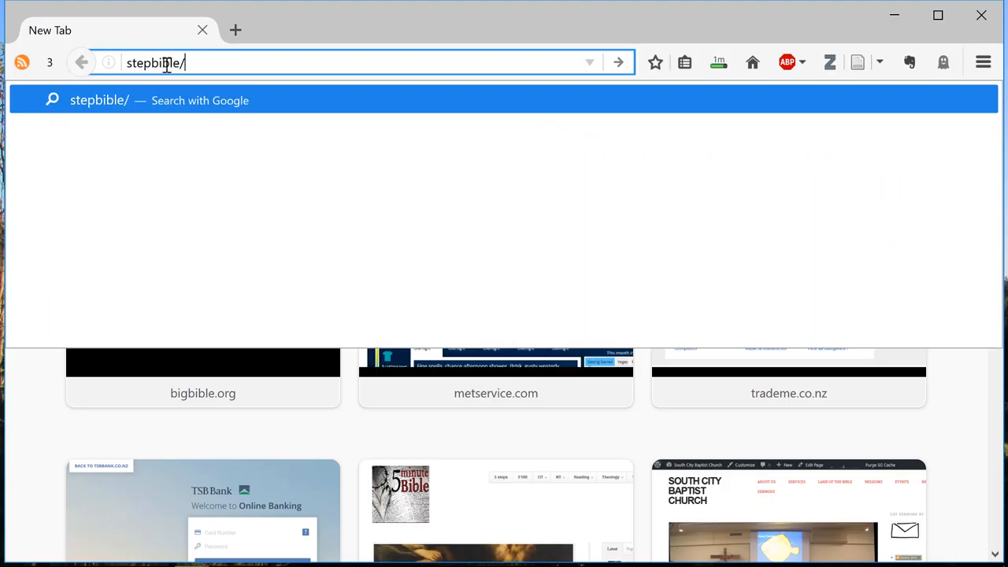
key(Backspace)
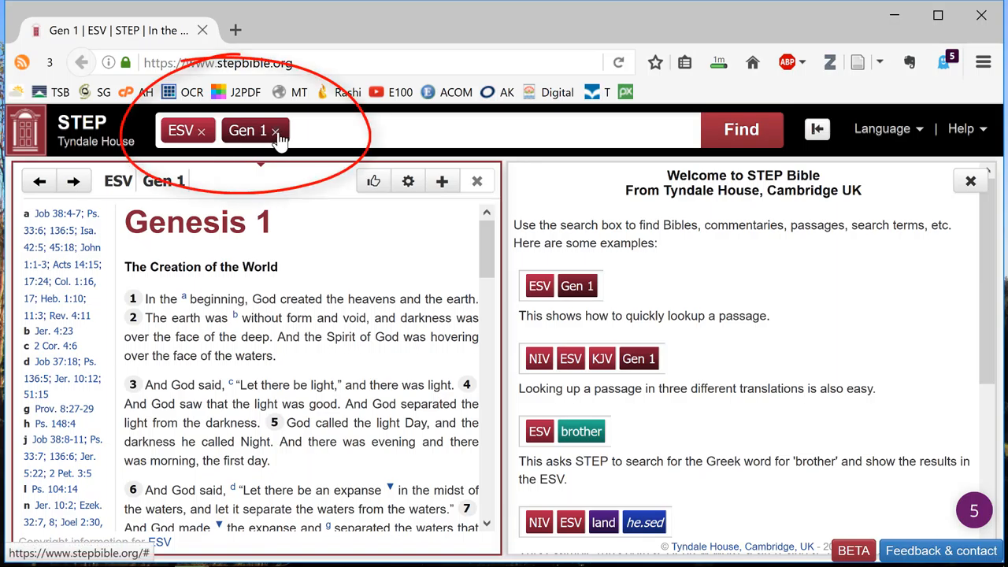
Step: Load Isaiah 40 in the ESV via the 'is40' reference suggestion, replacing Genesis 1
text(is)
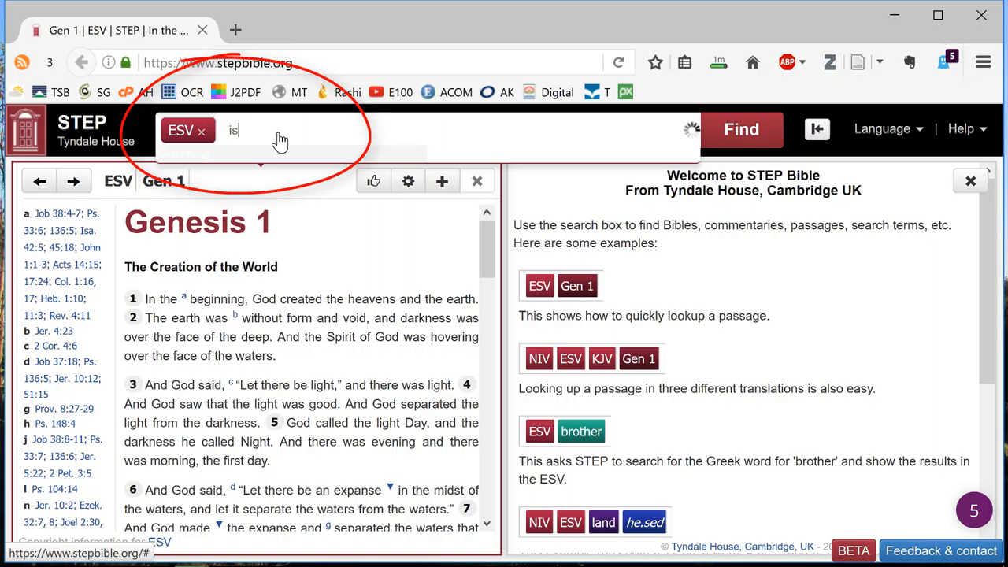
text(40)
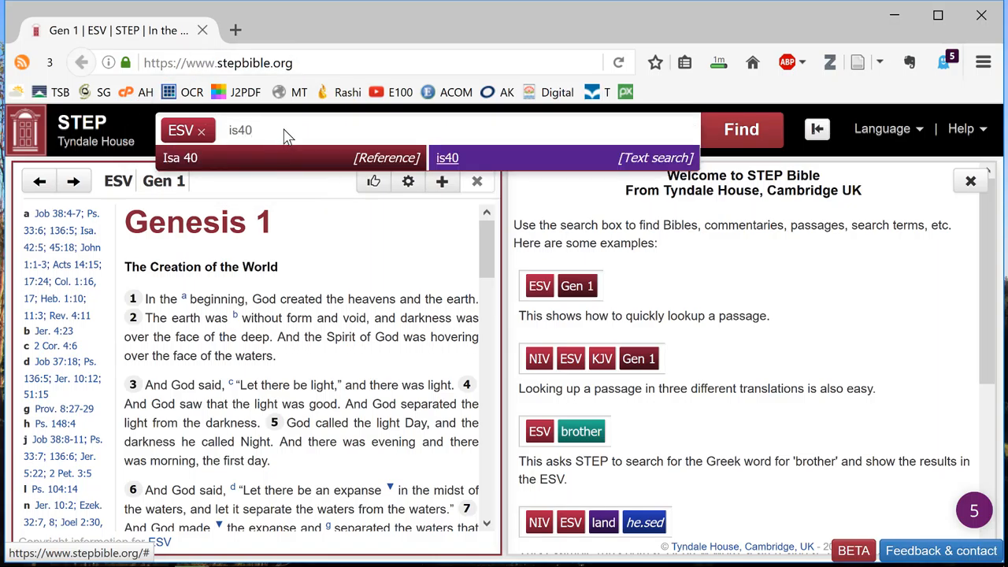
click(179, 157)
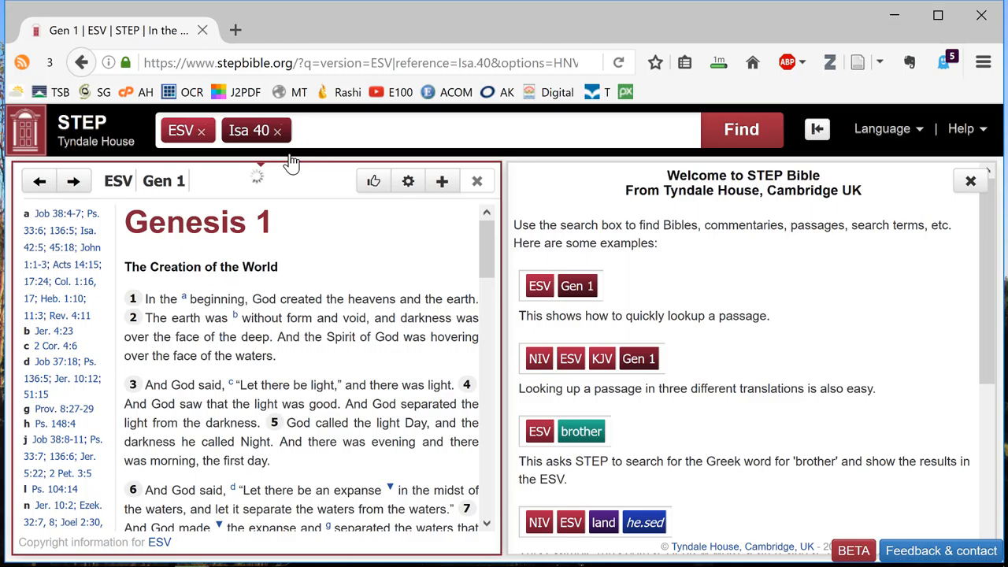
click(741, 129)
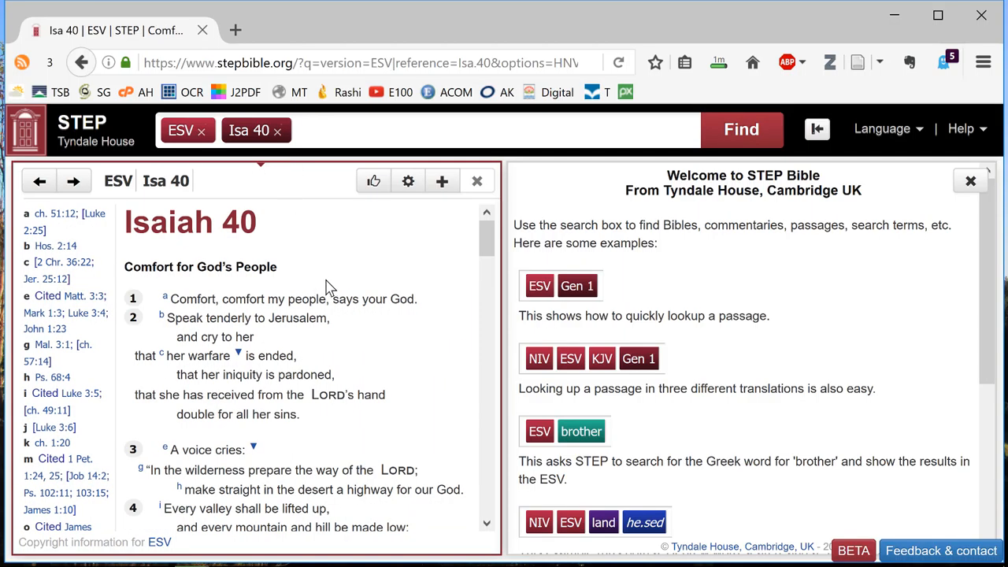
mouse_move(356, 268)
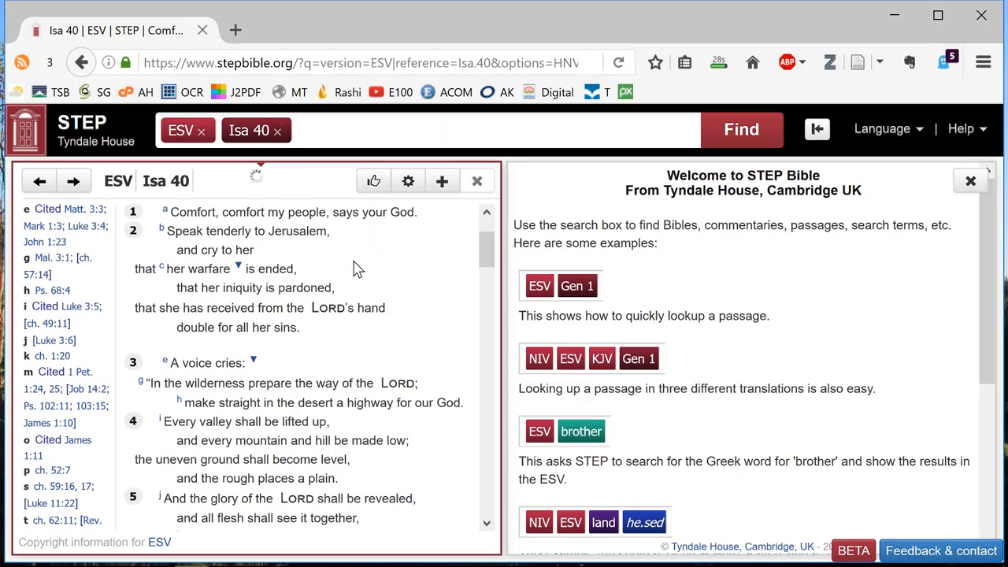
Step: Show the Vocab details for 'breath' in Isaiah 40:7, revealing the Hebrew ru.ach
scroll(down, 3)
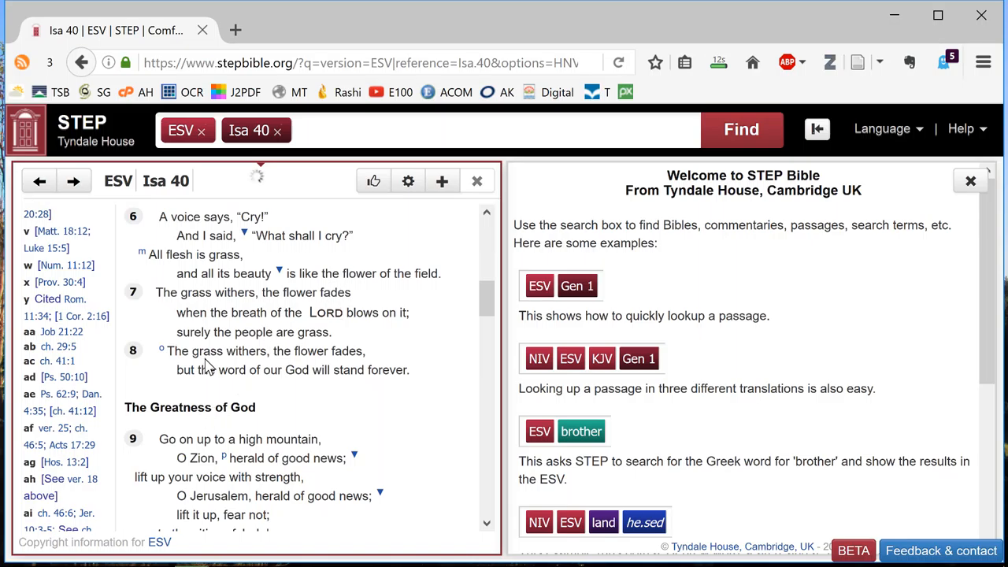
click(249, 312)
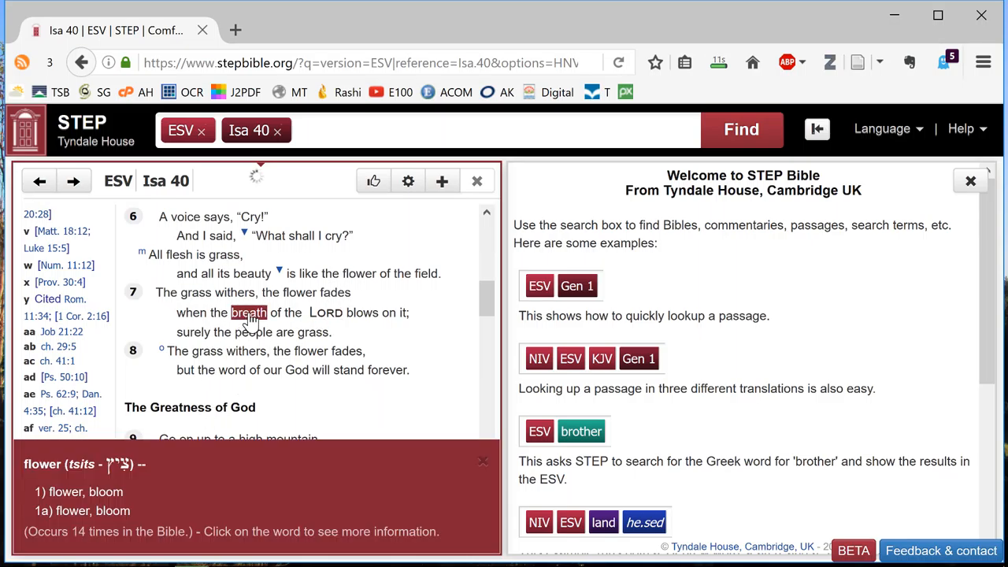
click(249, 312)
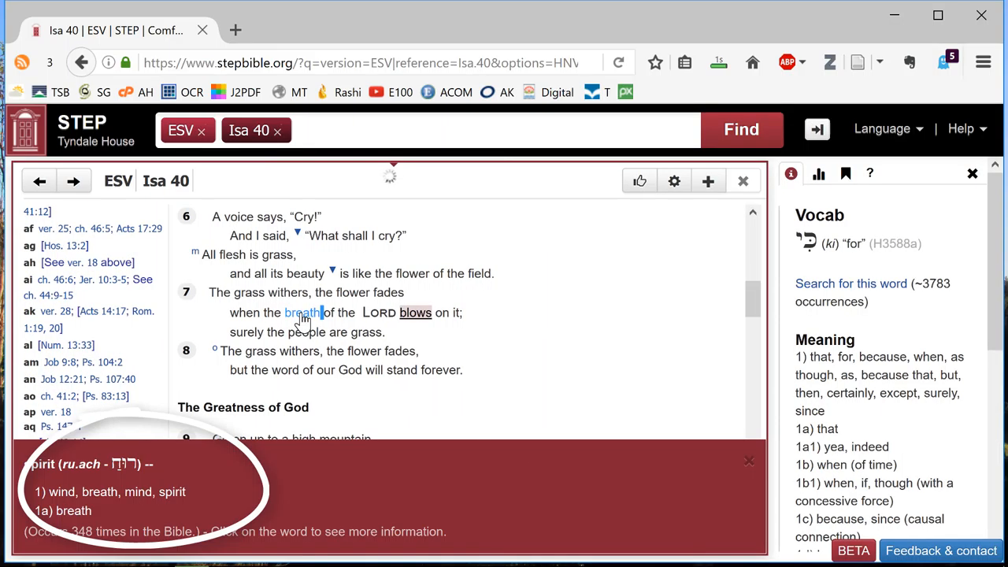
click(303, 312)
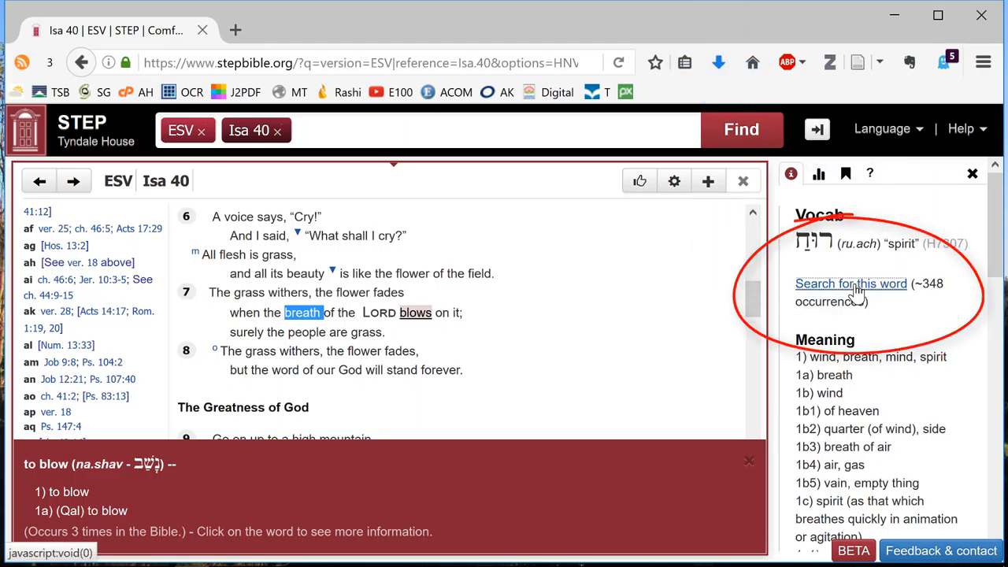
Step: Search all 348 ESV occurrences of ru.ach and enter the range isa40-42
click(851, 283)
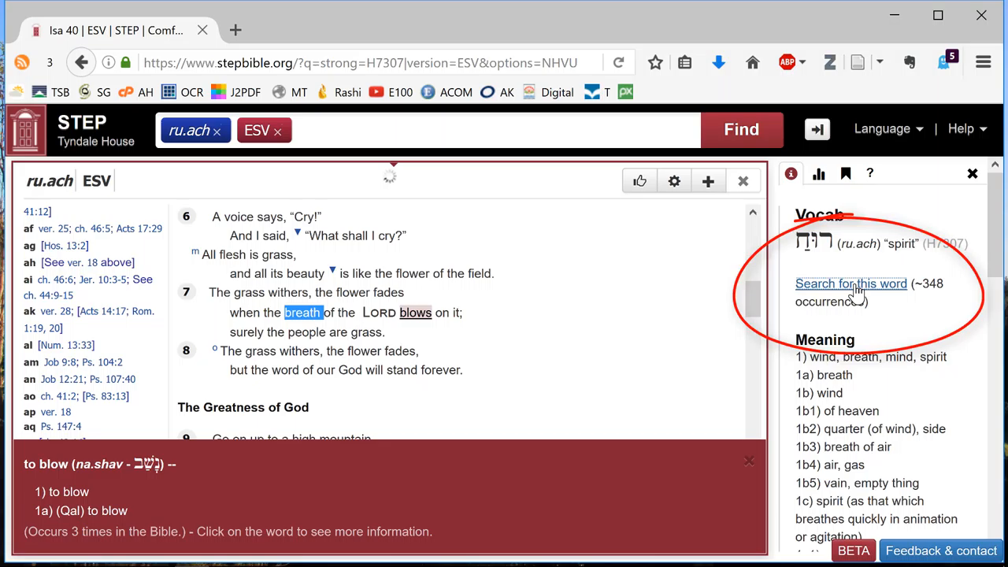
click(851, 284)
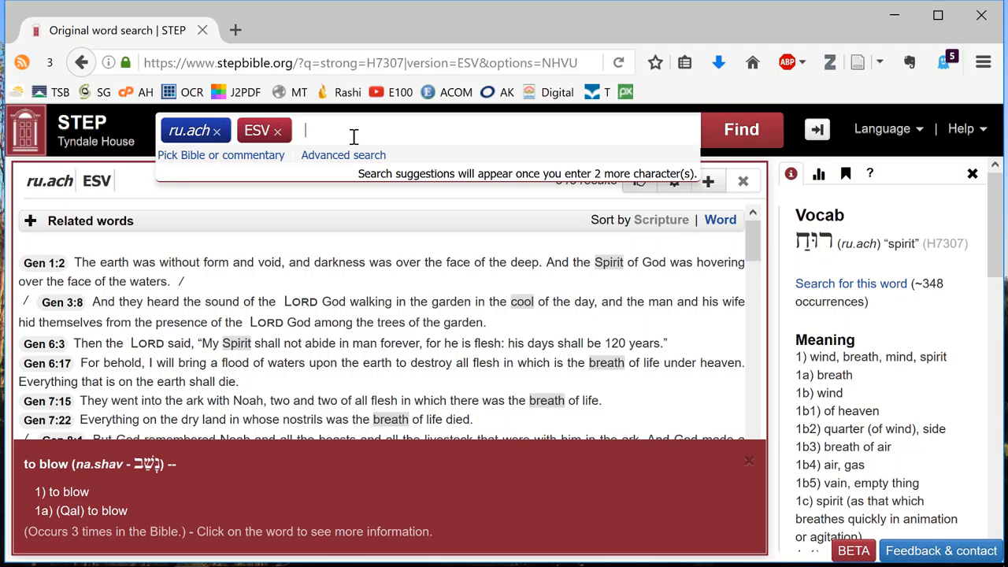
text(isa40)
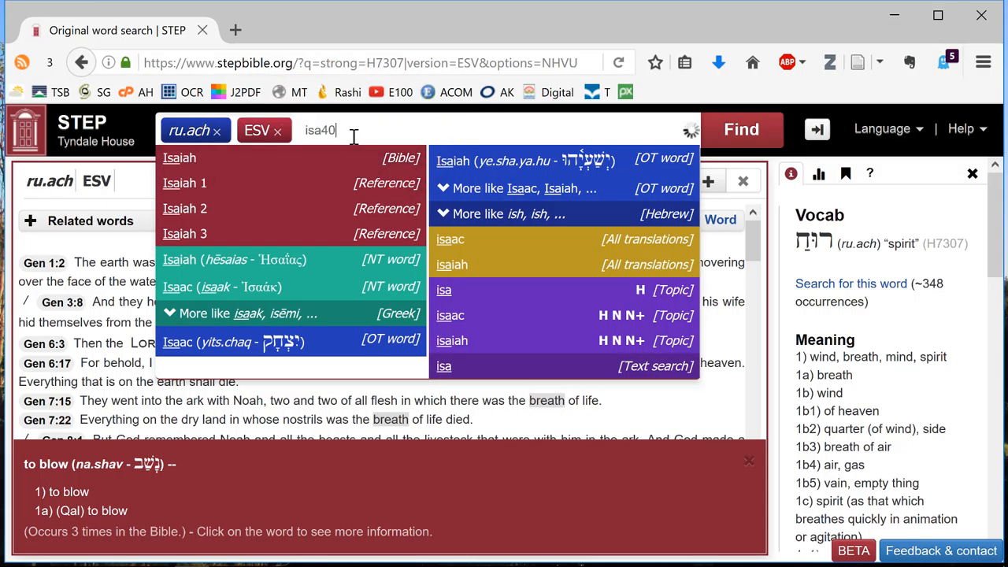
text(-42)
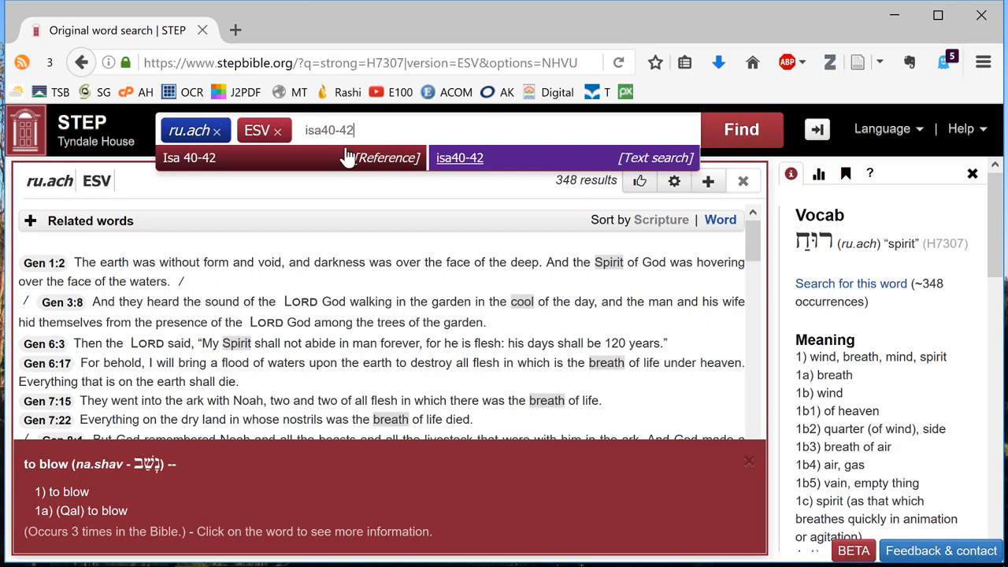
Step: Restrict the ru.ach results to Isaiah 40–42, leaving six verses including 40:7 and 40:13
click(190, 158)
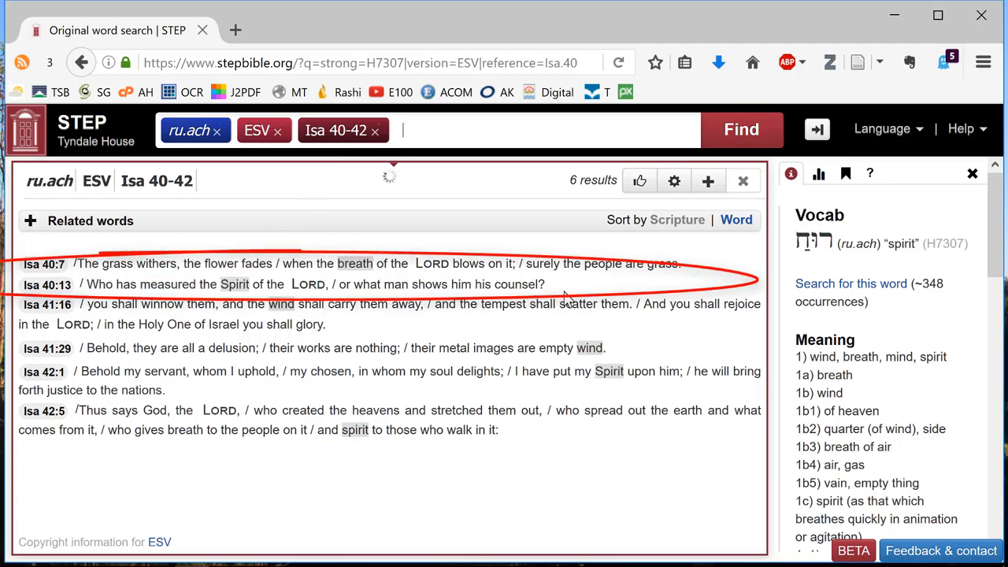
click(308, 325)
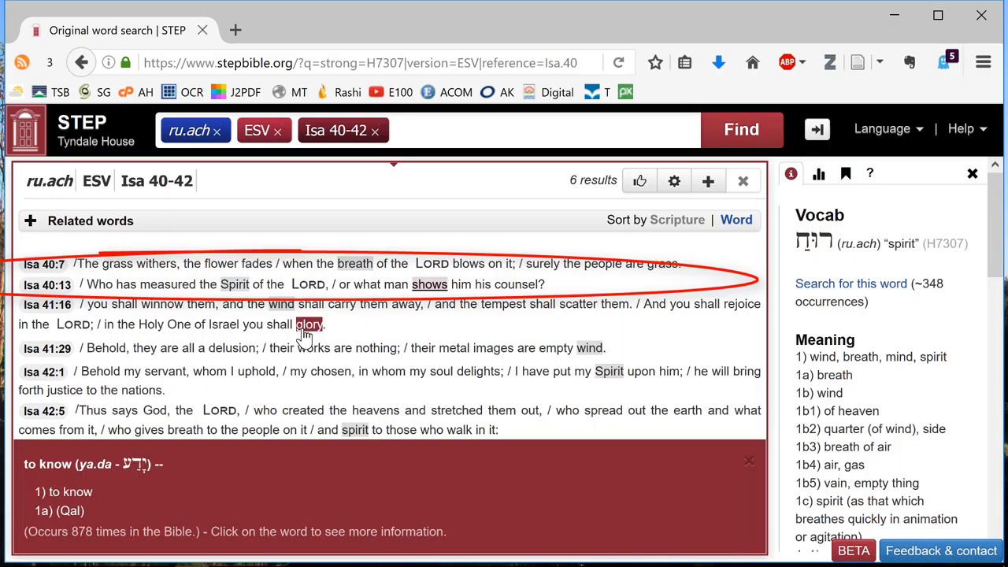